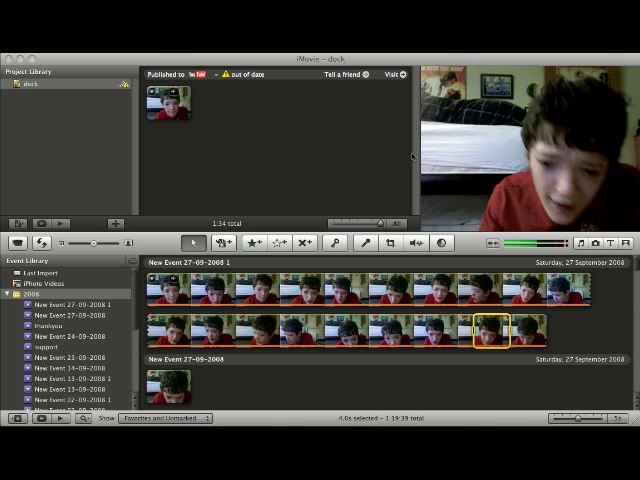
mouse_move(404, 164)
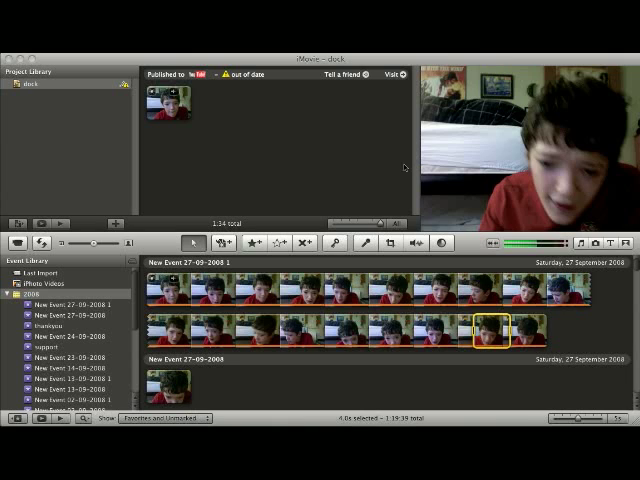
mouse_move(400, 132)
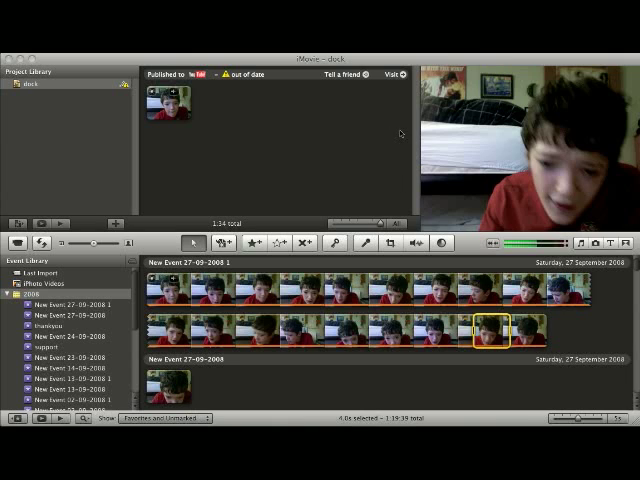
mouse_move(402, 136)
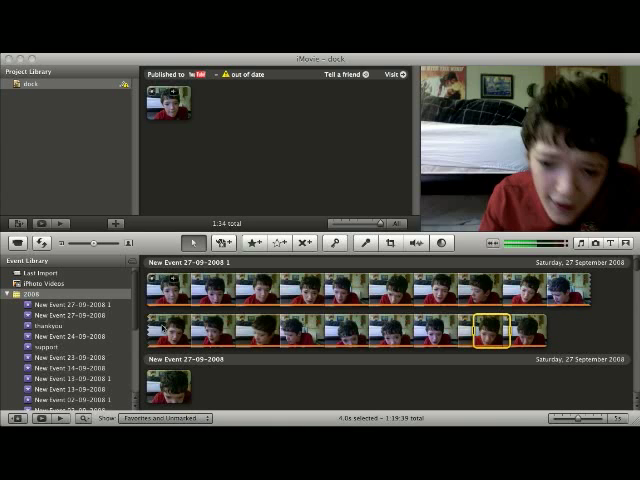
mouse_move(344, 256)
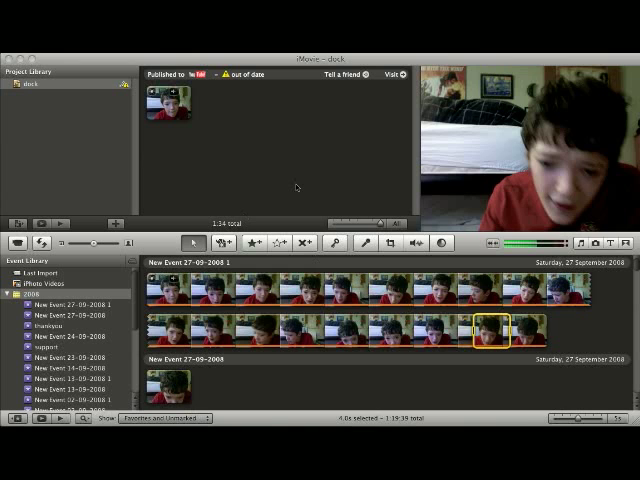
mouse_move(56, 340)
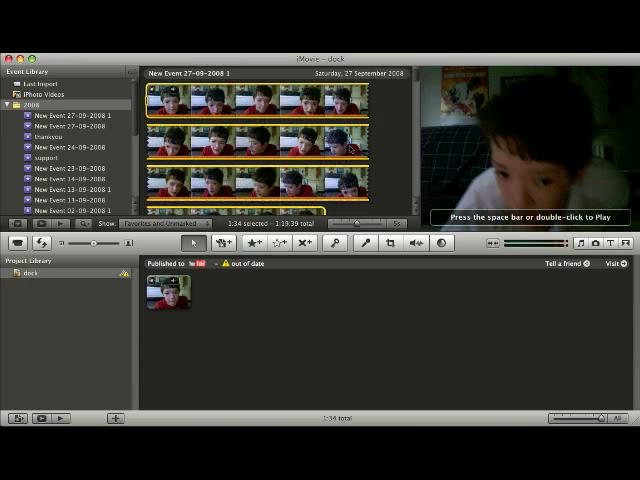
Add a clip from the Event browser to the project after the existing clip.
left_click_drag(164, 290, 312, 328)
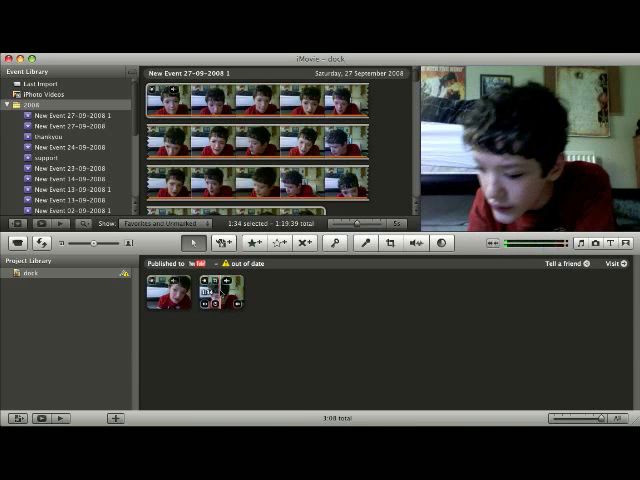
left_click(224, 296)
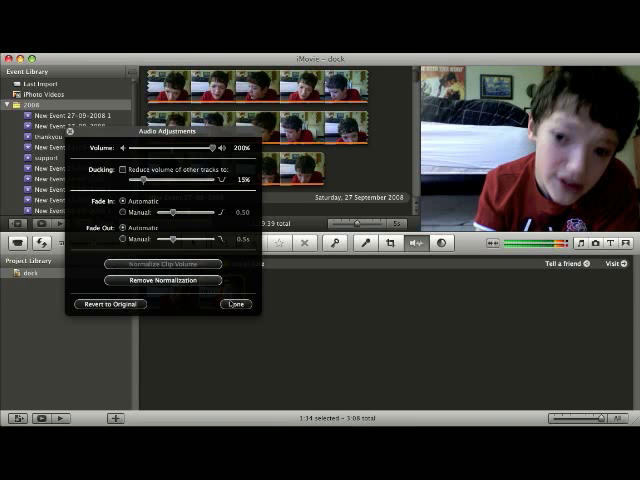
mouse_move(236, 304)
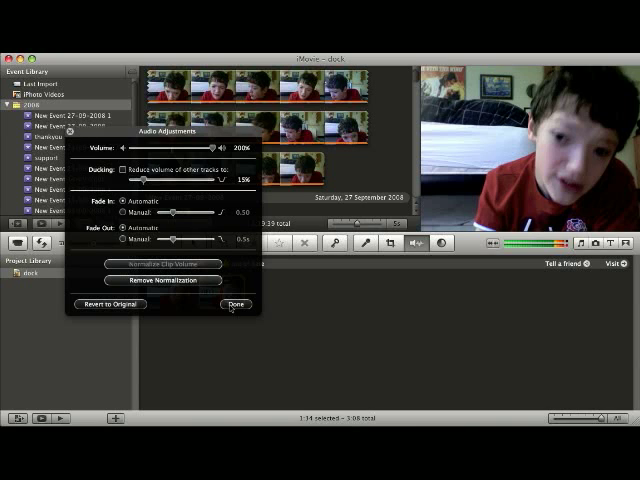
left_click(236, 304)
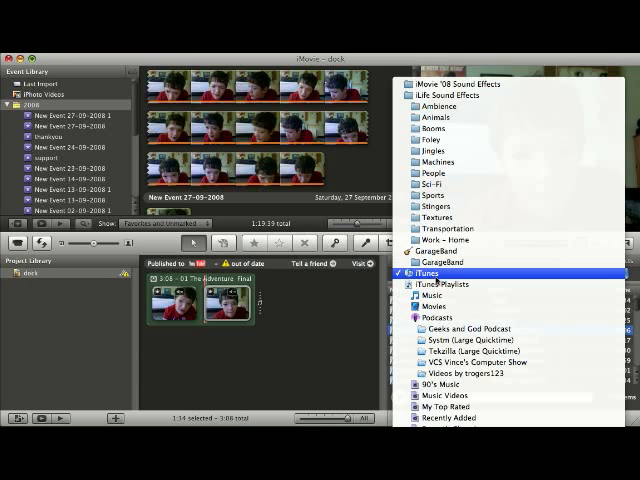
Browse the iTunes and iLife Sound Effects folders and their categories.
left_click(440, 218)
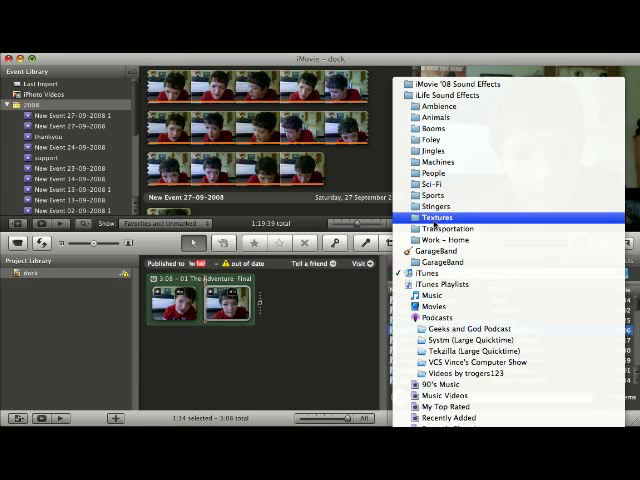
left_click(452, 216)
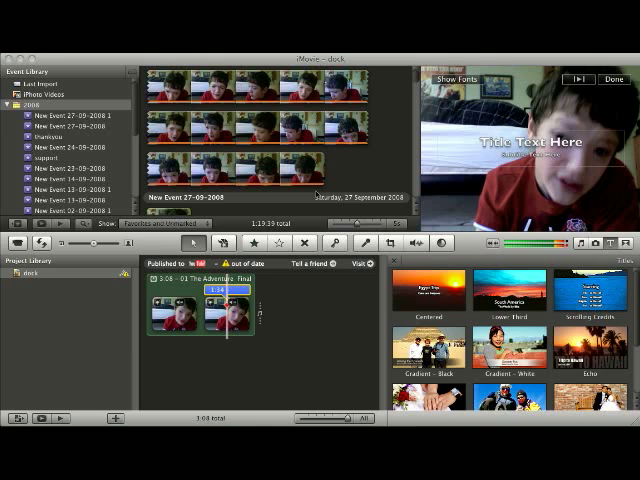
mouse_move(592, 106)
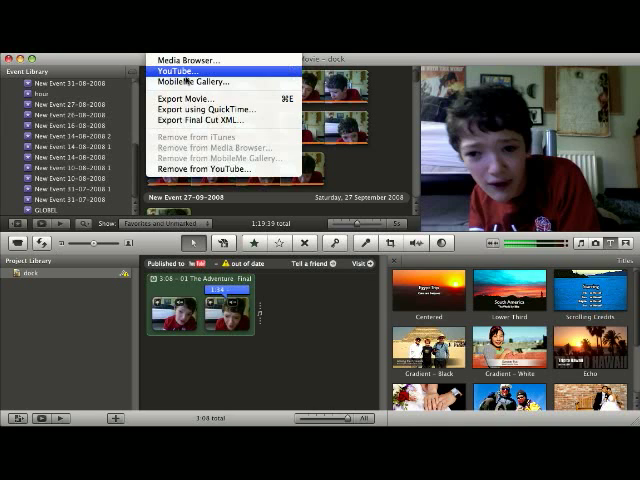
Bring up the Publish your project to YouTube dialog via Share > YouTube.
left_click(196, 96)
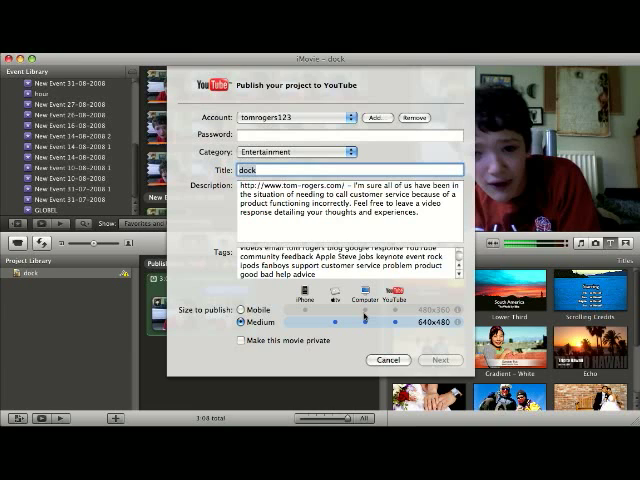
Cancel the YouTube publish dialog without publishing.
left_click(440, 360)
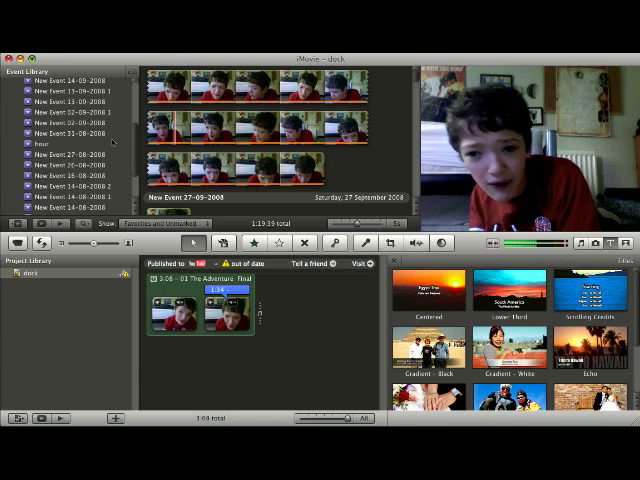
View the clips of two other August 2008 events in the Event Library.
left_click(70, 170)
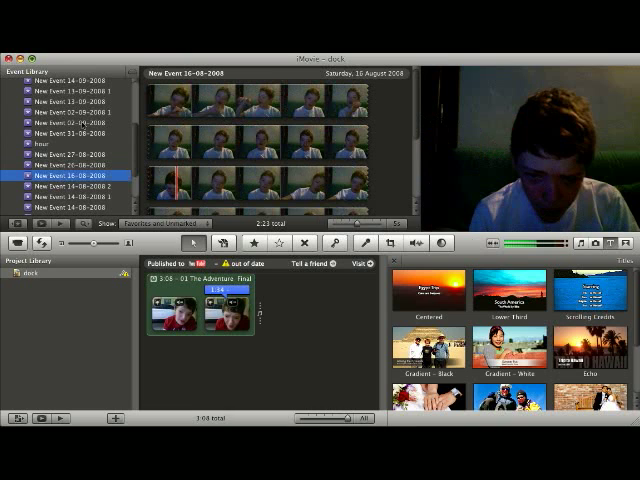
left_click(70, 128)
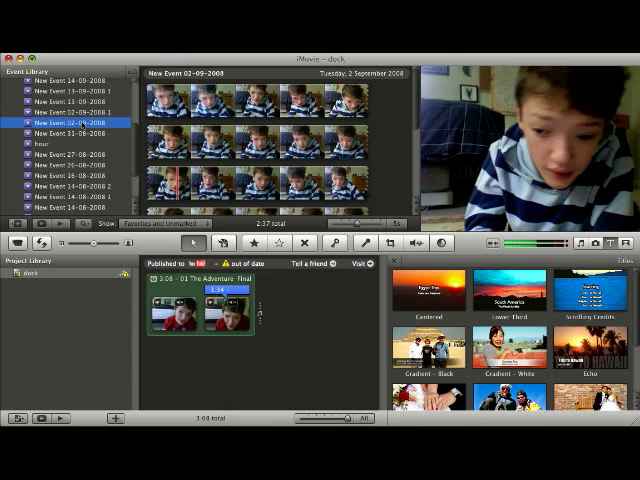